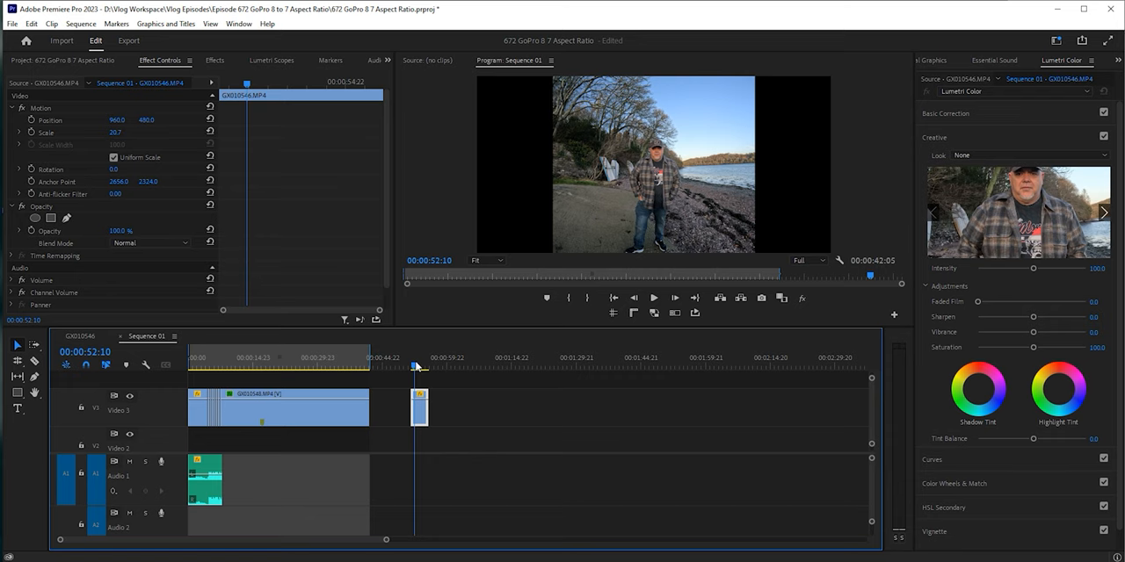
- Check the sequence frame size, then scale the clip to 54.9 and position it at 422, 411
click(80, 24)
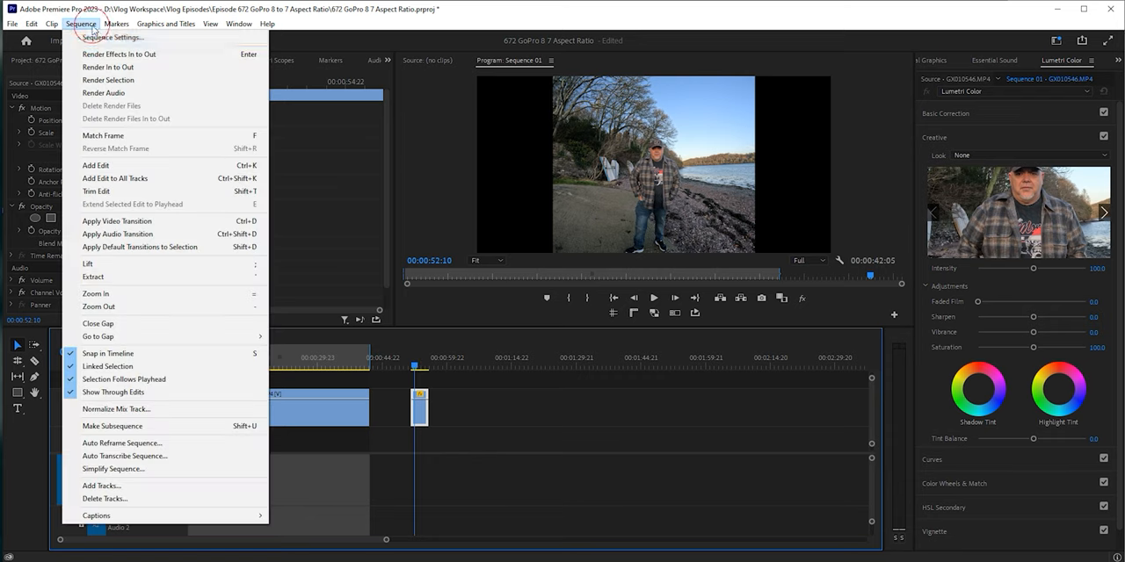
click(112, 37)
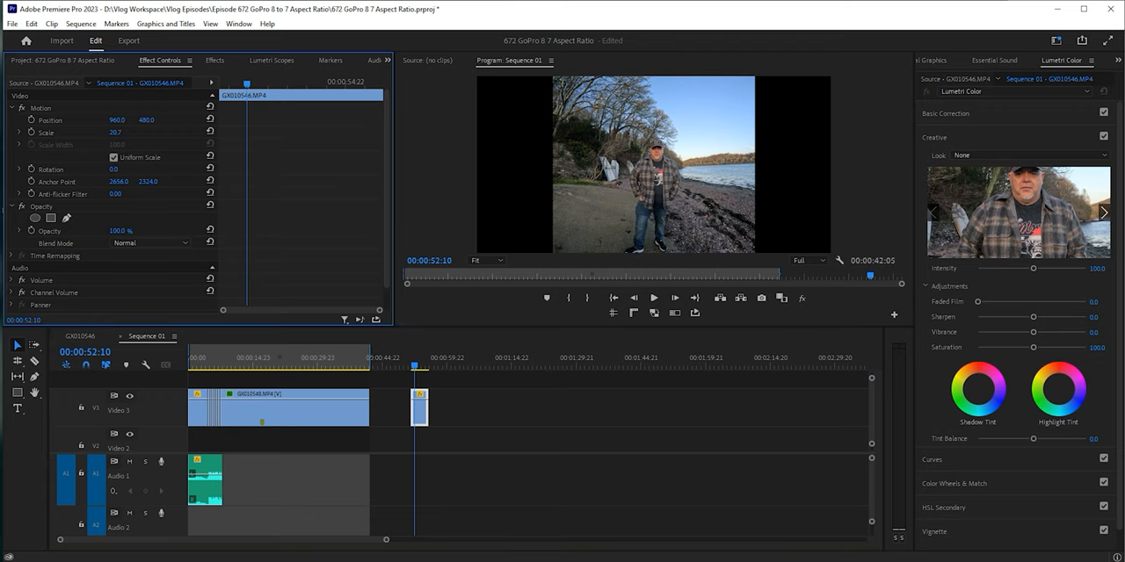
double_click(115, 132)
text(50)
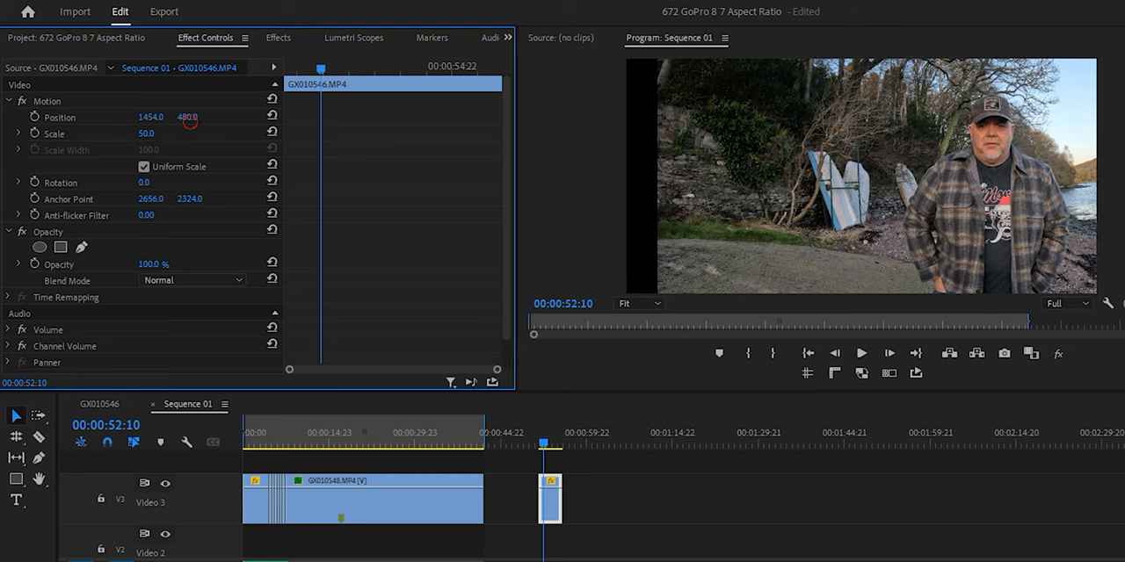
drag(187, 117, 187, 116)
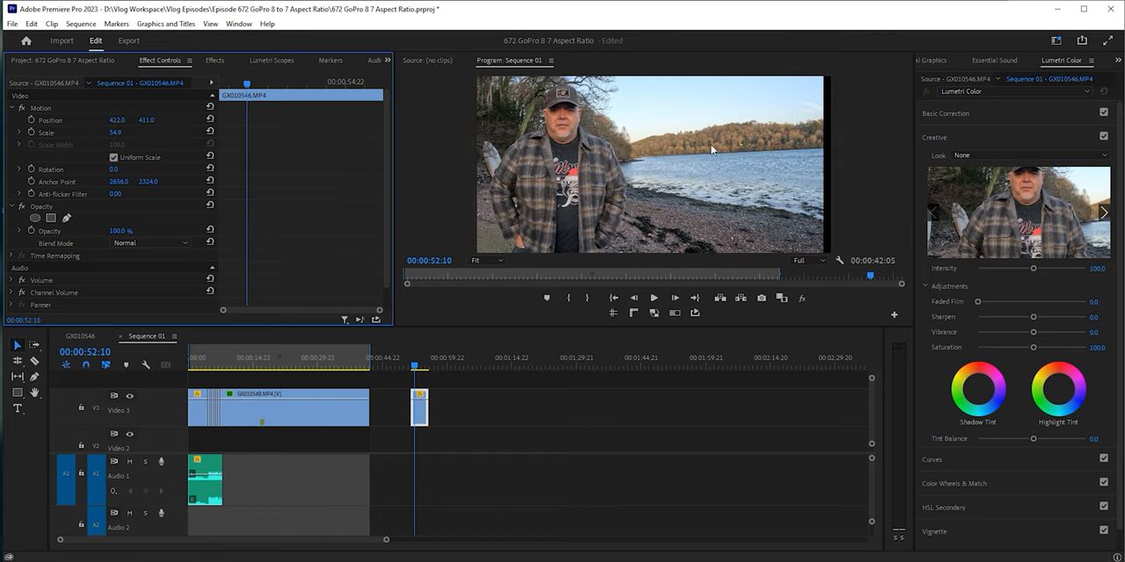
mouse_move(759, 156)
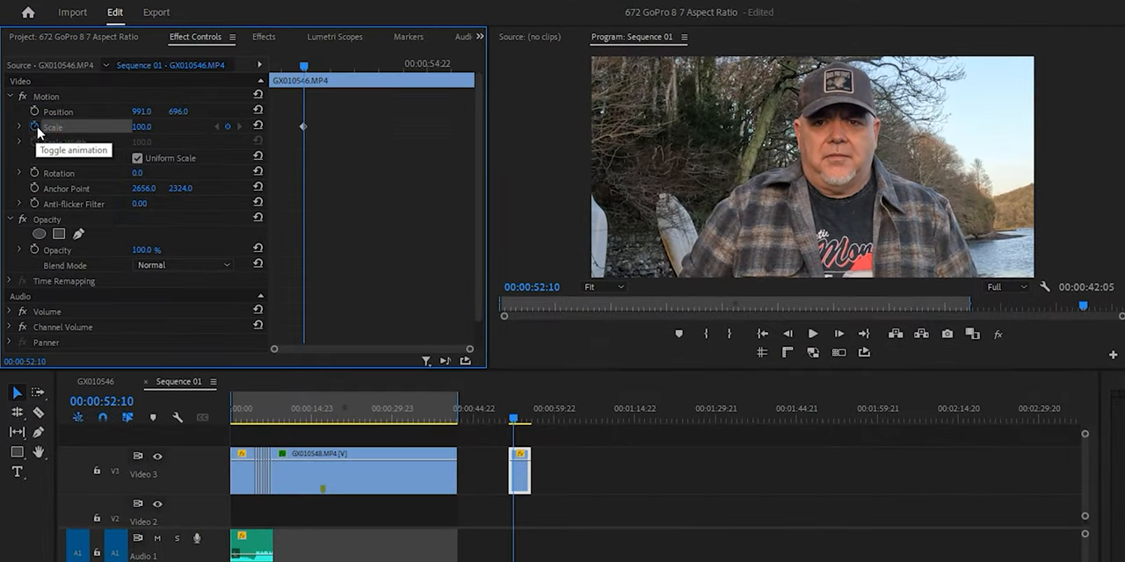
- Keyframe Scale and Position, zooming out to scale 80.3 at 955.2, 598.2
click(32, 111)
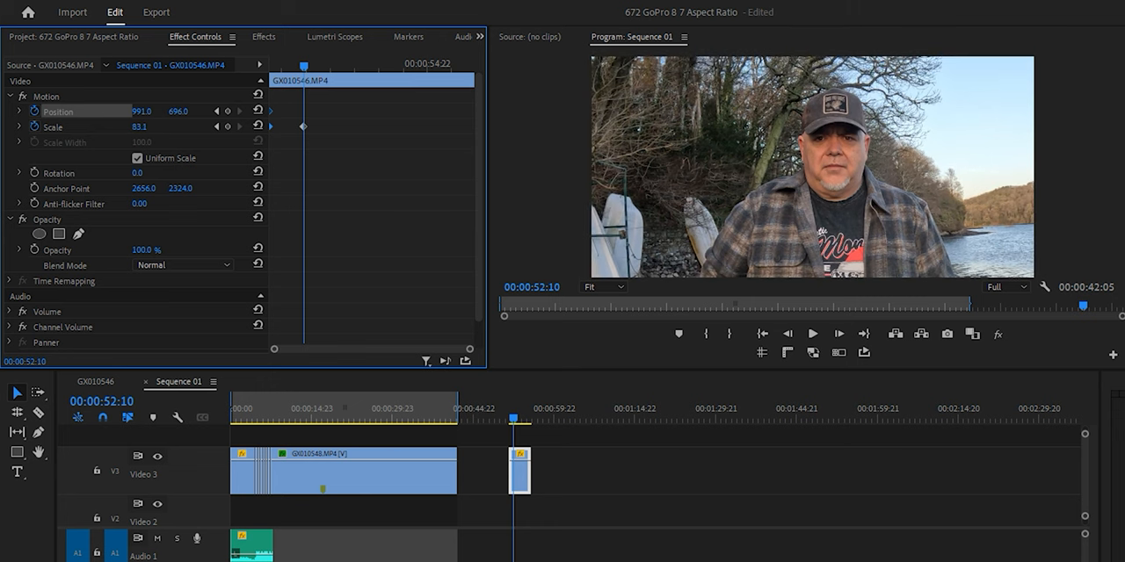
drag(149, 127, 145, 127)
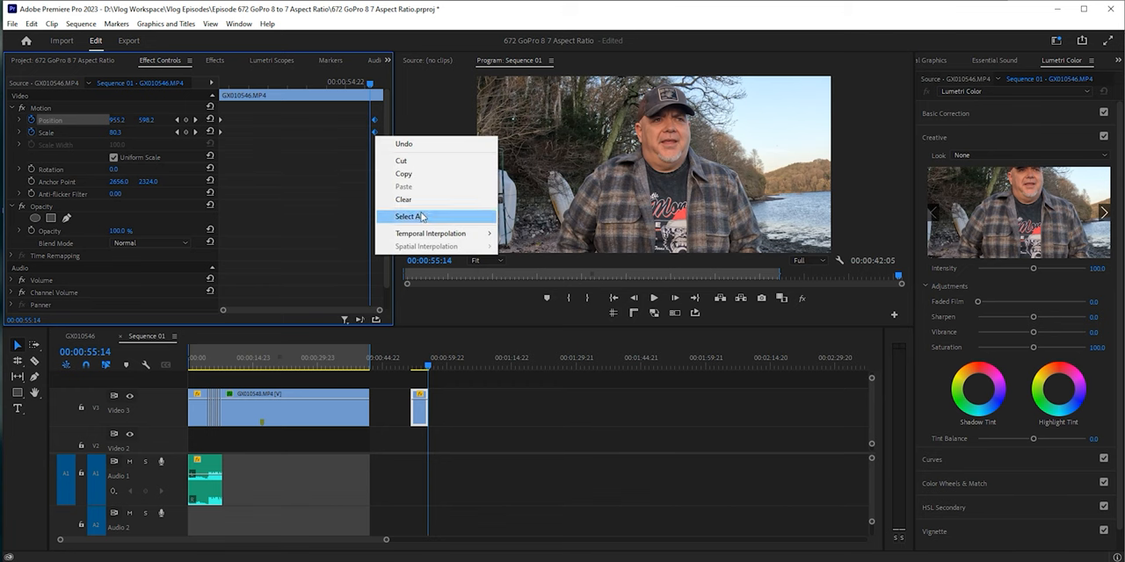
mouse_move(431, 233)
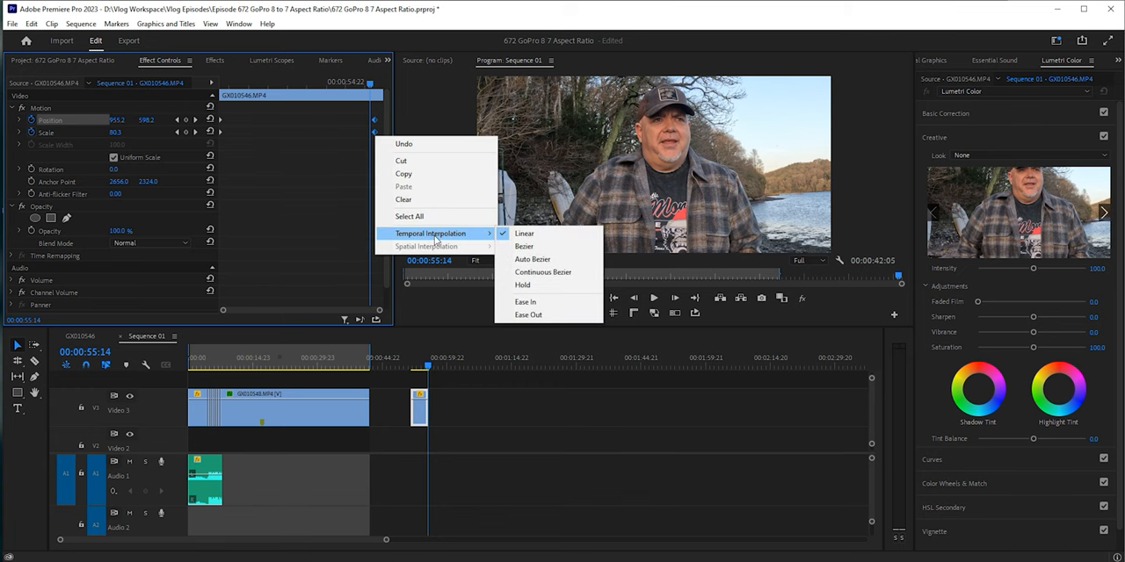
- Apply Ease In to the ending zoom keyframes and Ease Out to the starting ones
click(525, 233)
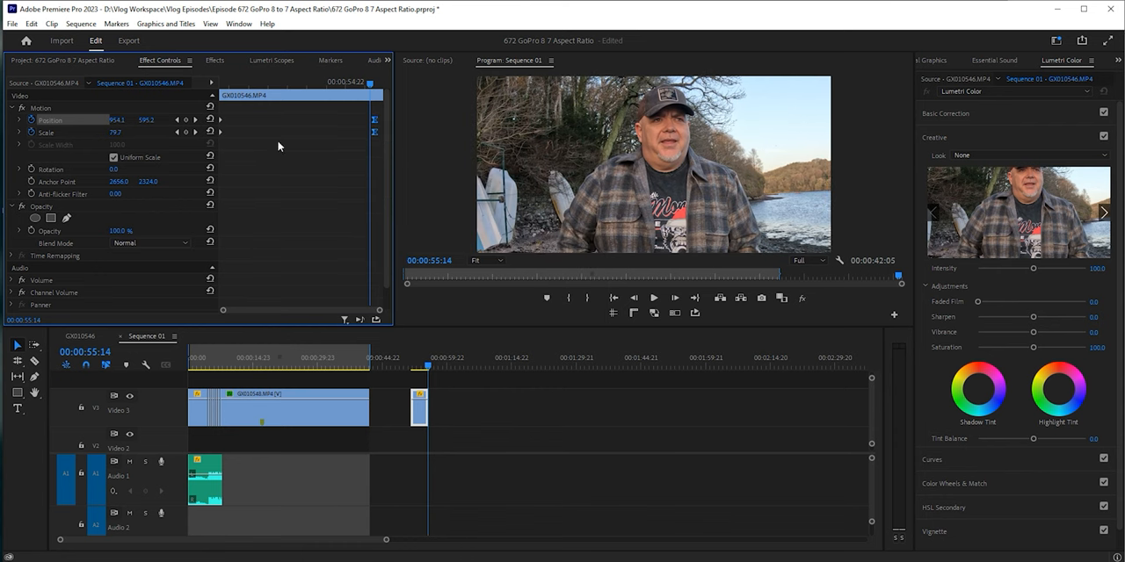
right_click(281, 140)
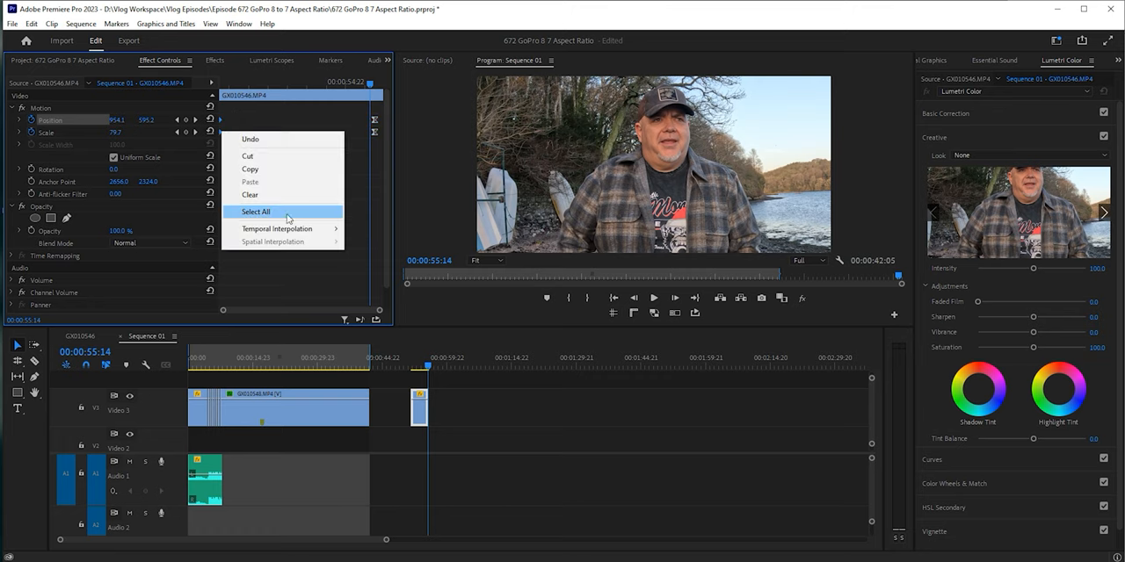
mouse_move(277, 229)
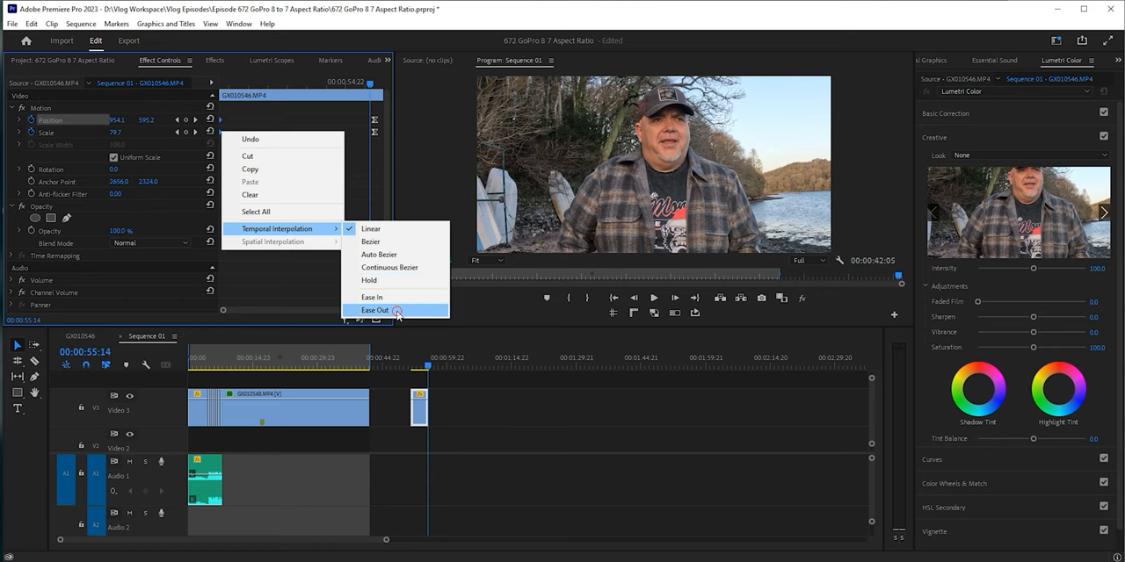
click(375, 310)
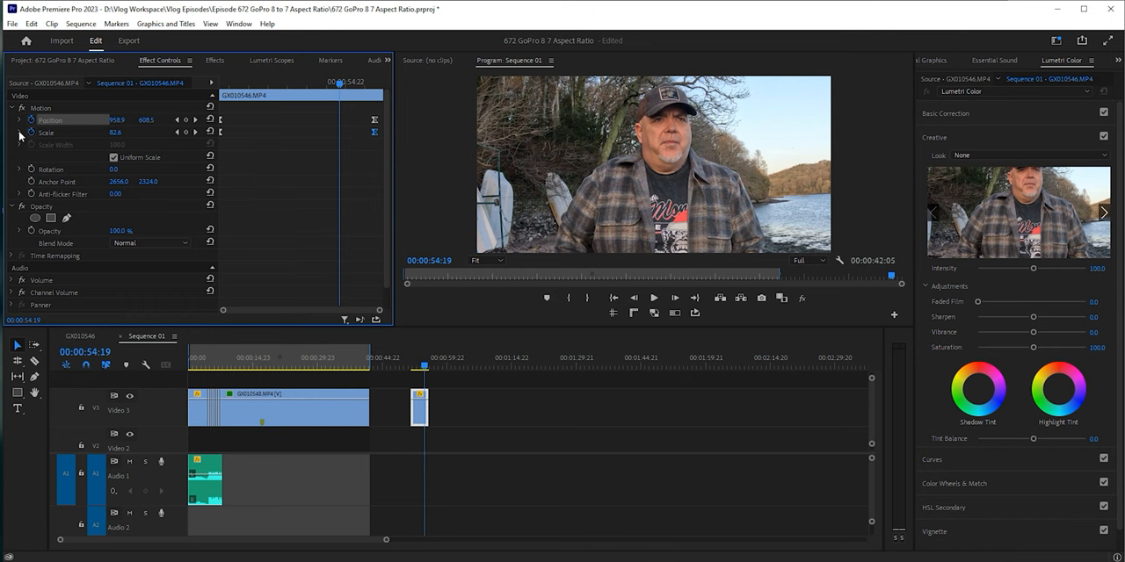
- Show the Scale velocity graph, play back the zoom, and lengthen the V3 clip
click(19, 133)
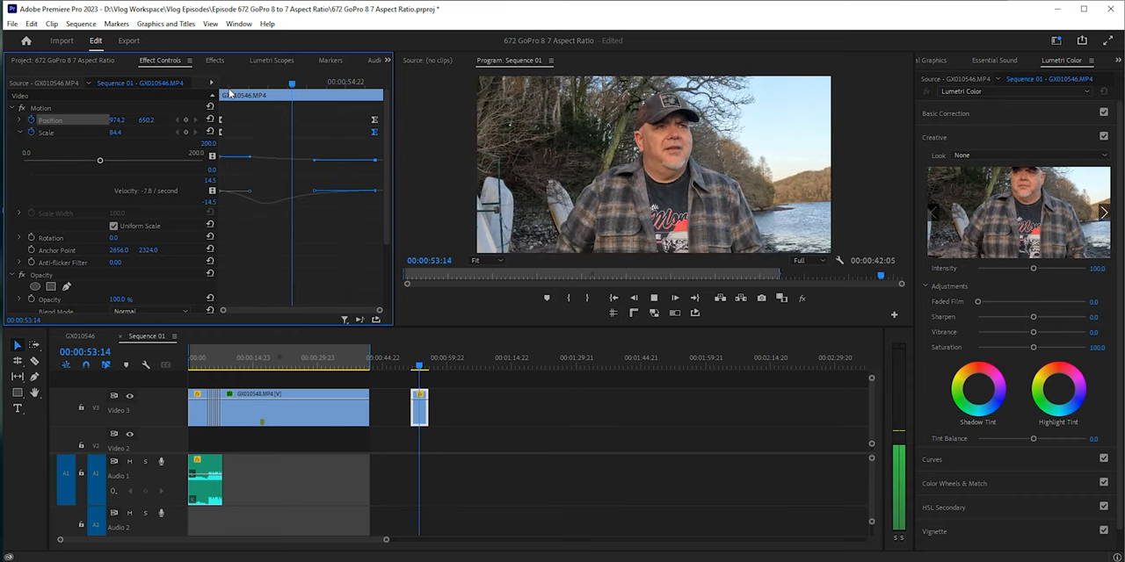
click(653, 297)
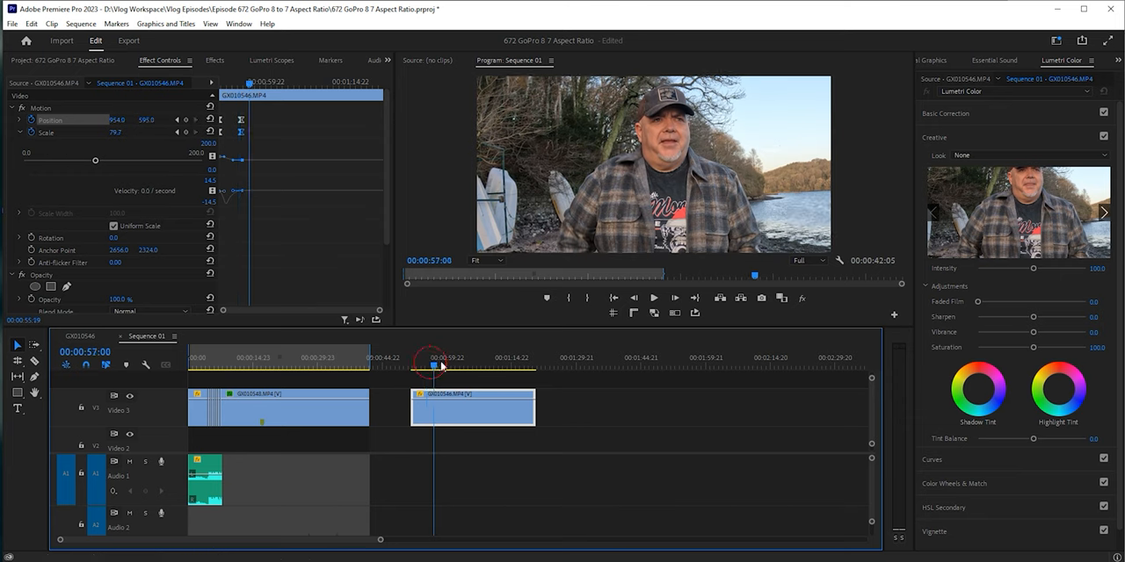
- Delete the old zoom keyframes and reset Motion to scale 100 at 960, 690
click(31, 133)
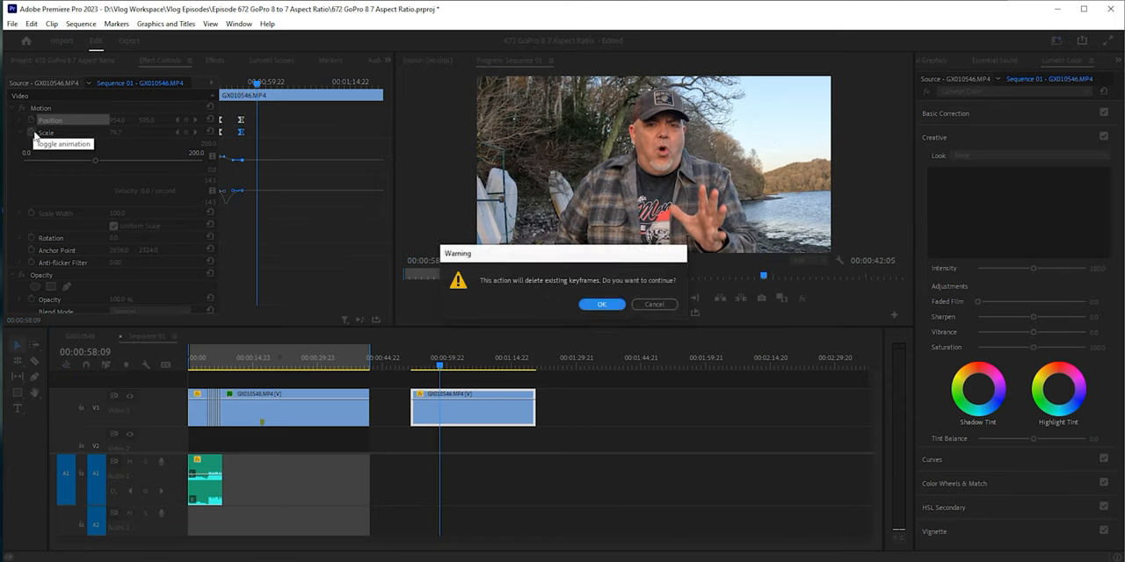
click(601, 304)
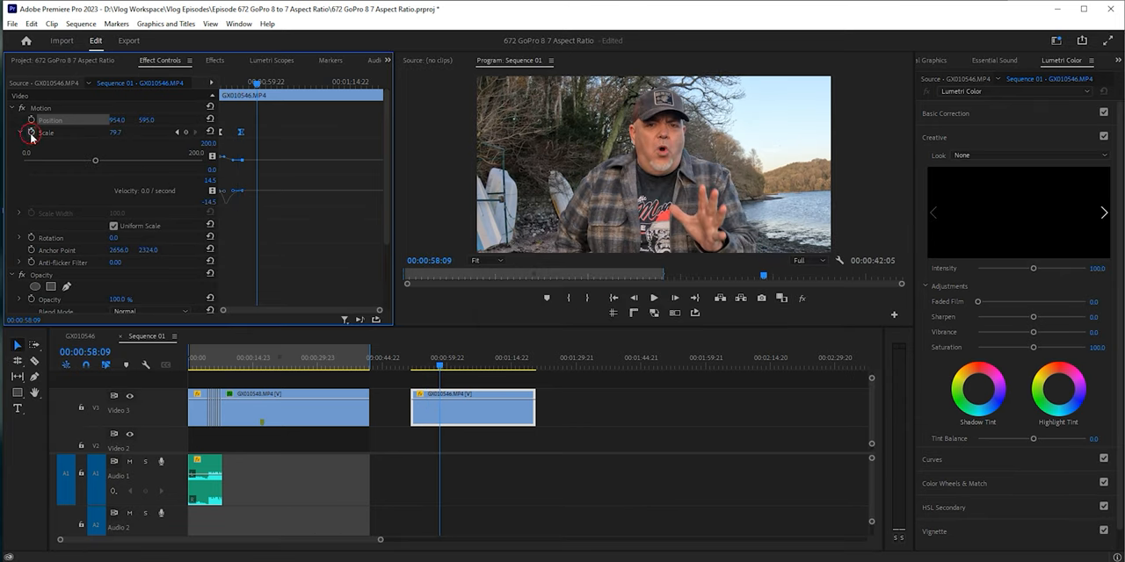
click(31, 133)
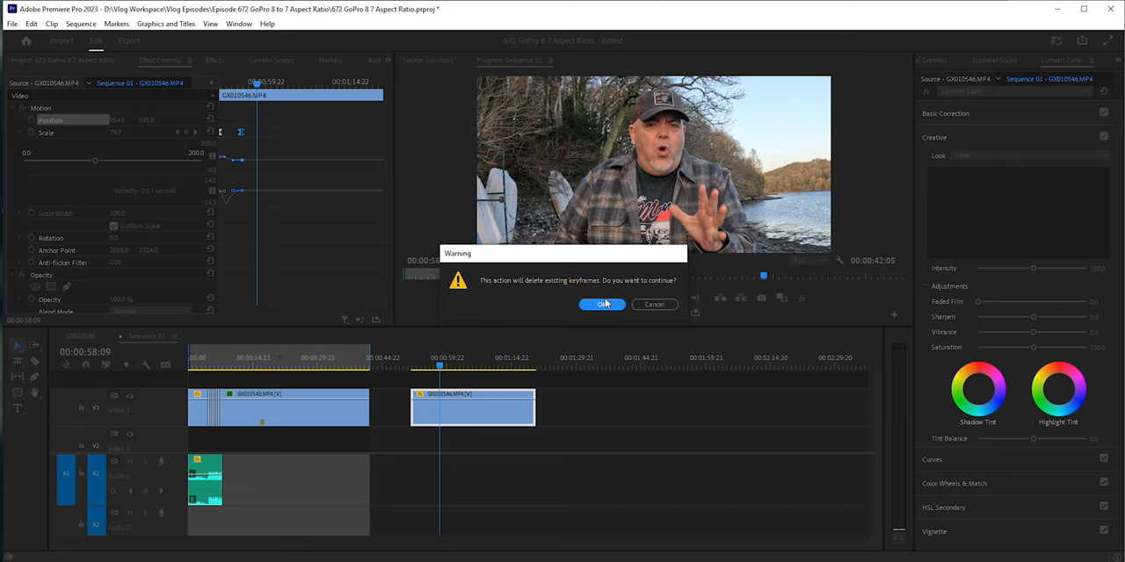
click(601, 304)
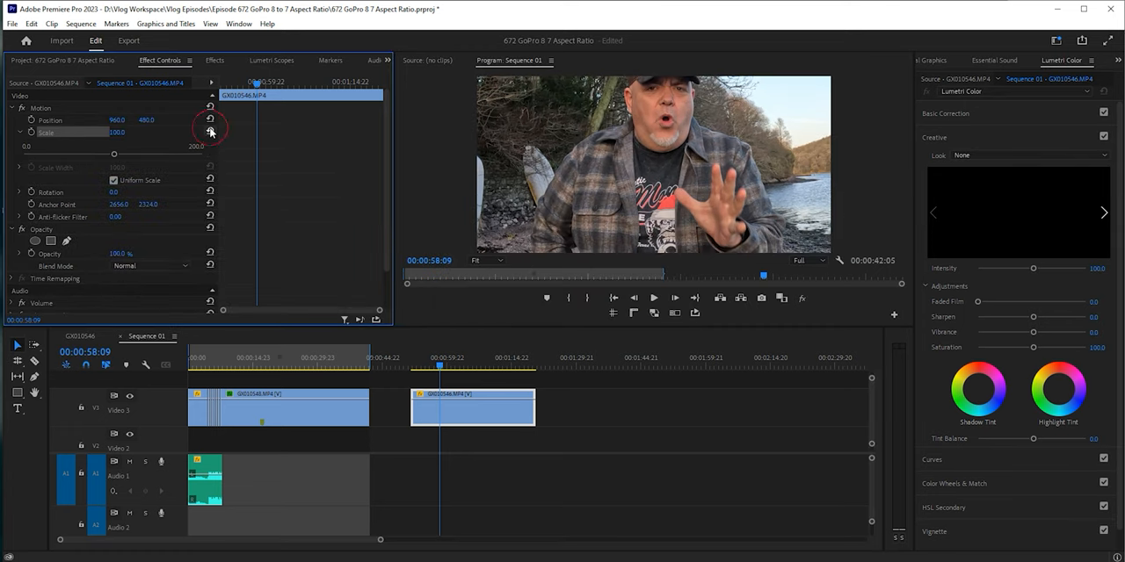
double_click(116, 131)
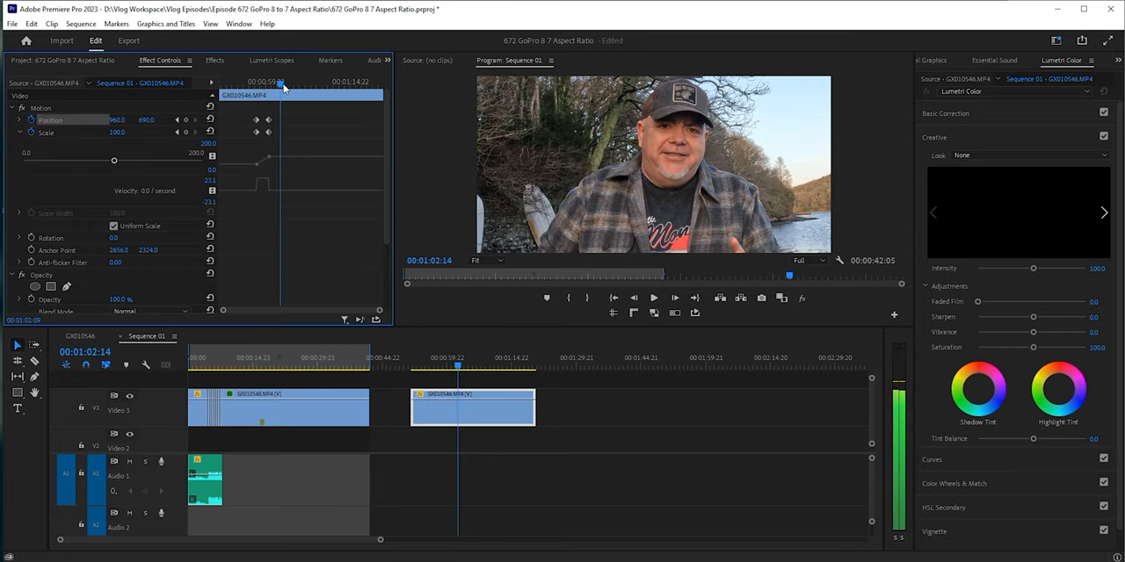
- Add a scale 50 keyframe at 960, 480, then scrub back and preview the punch-ins
double_click(117, 132)
text(50)
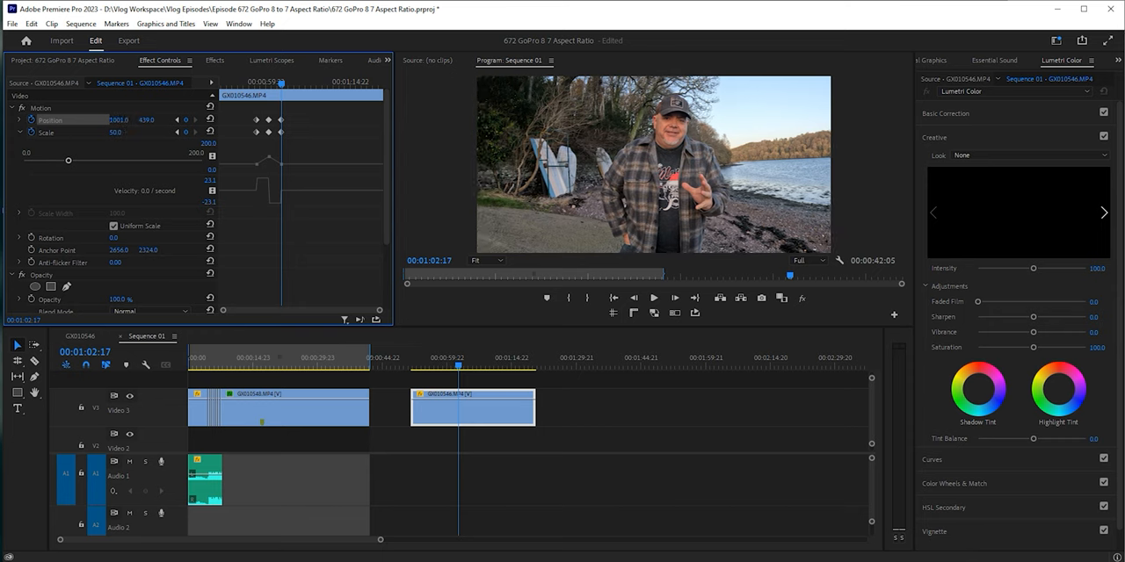
drag(119, 120, 141, 120)
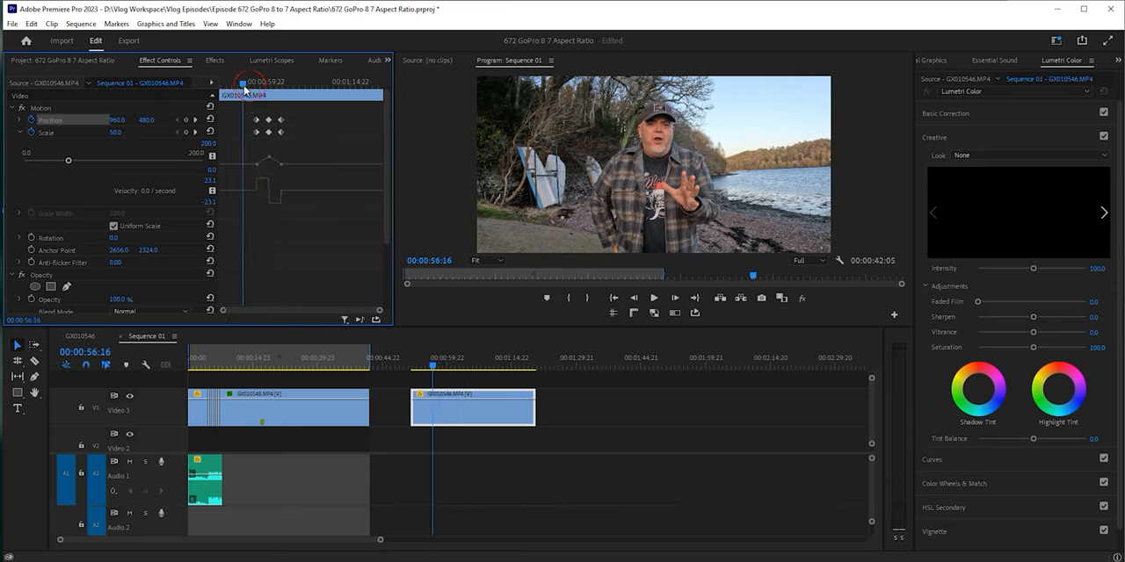
click(654, 297)
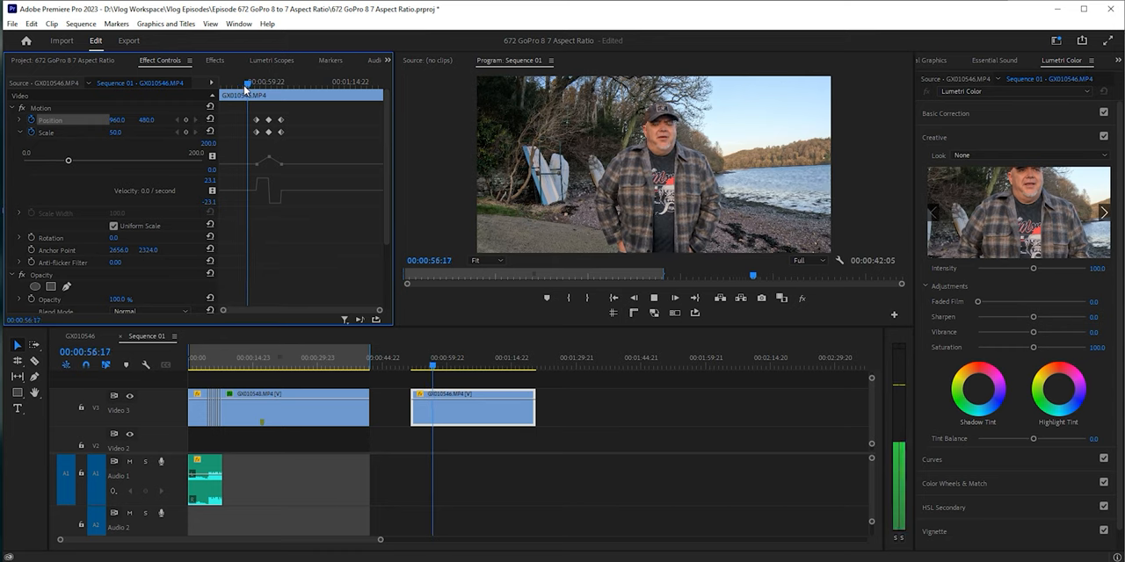